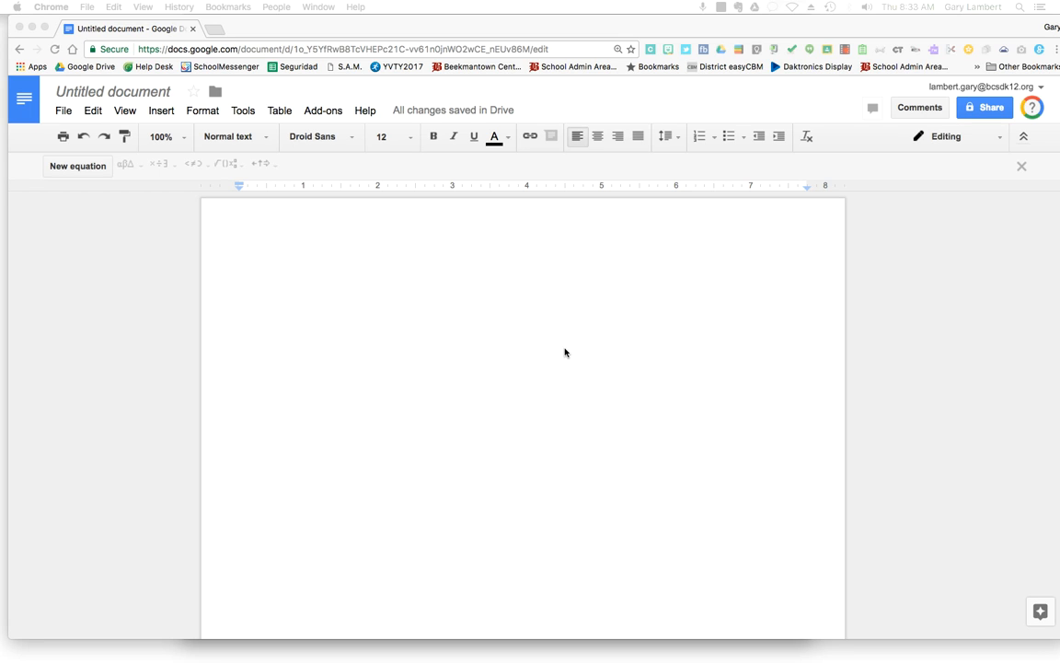
mouse_move(504, 347)
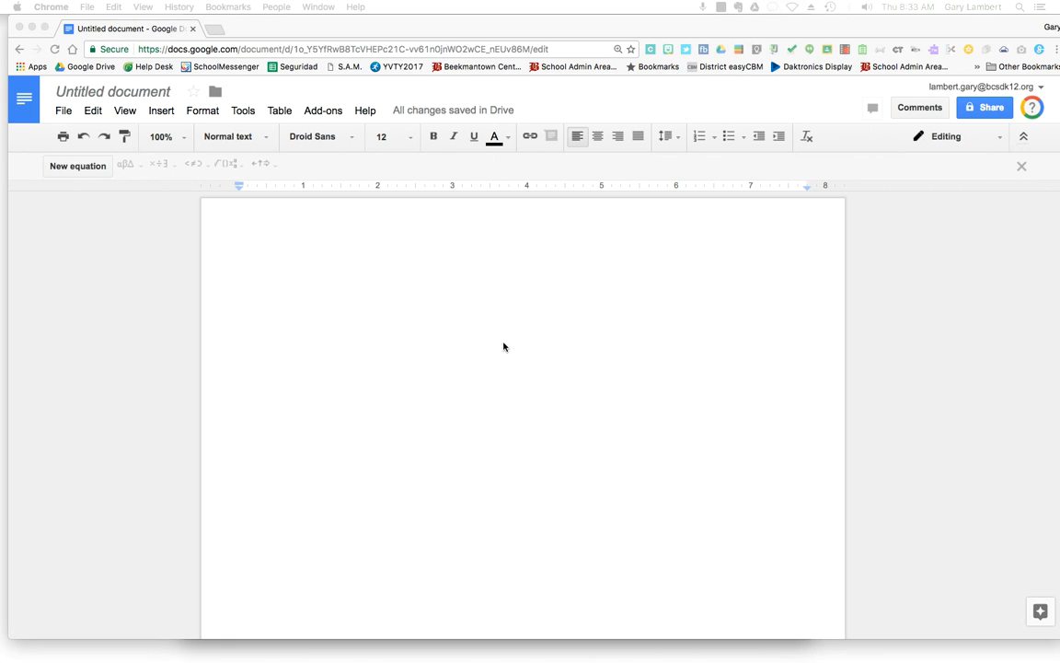
mouse_move(289, 259)
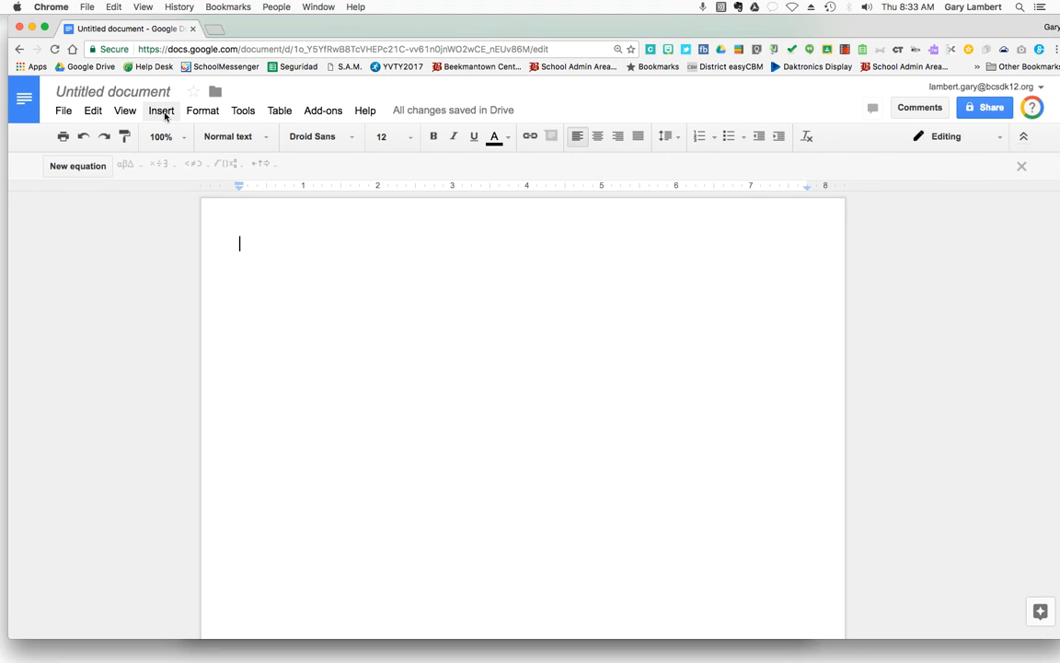
Insert the ½ character from Special characters (Number > Fractions) and close the picker
click(161, 109)
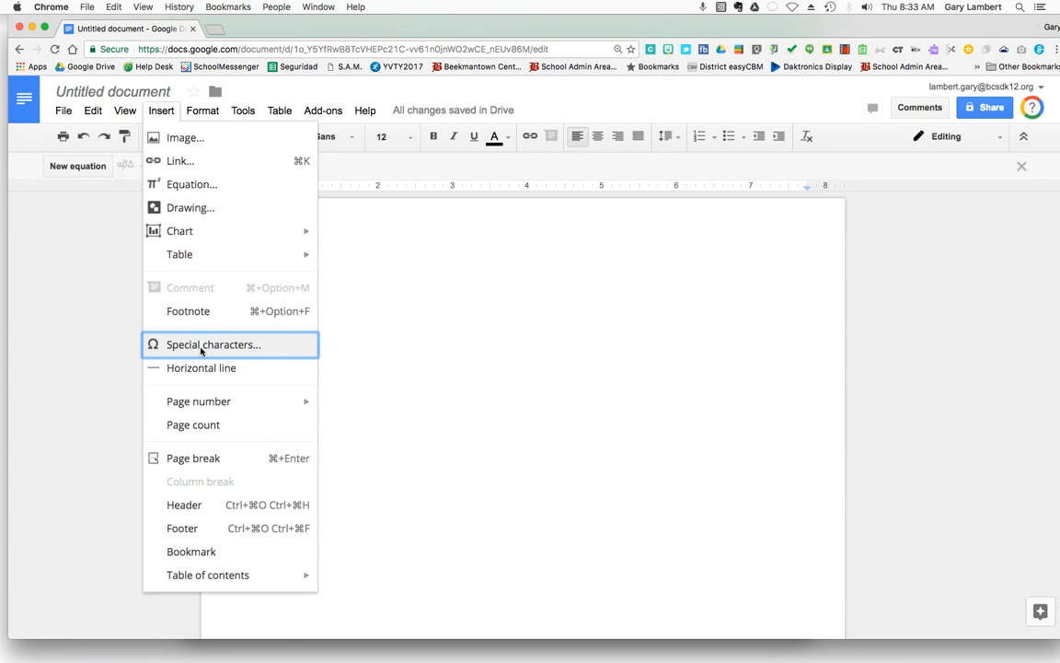
click(214, 344)
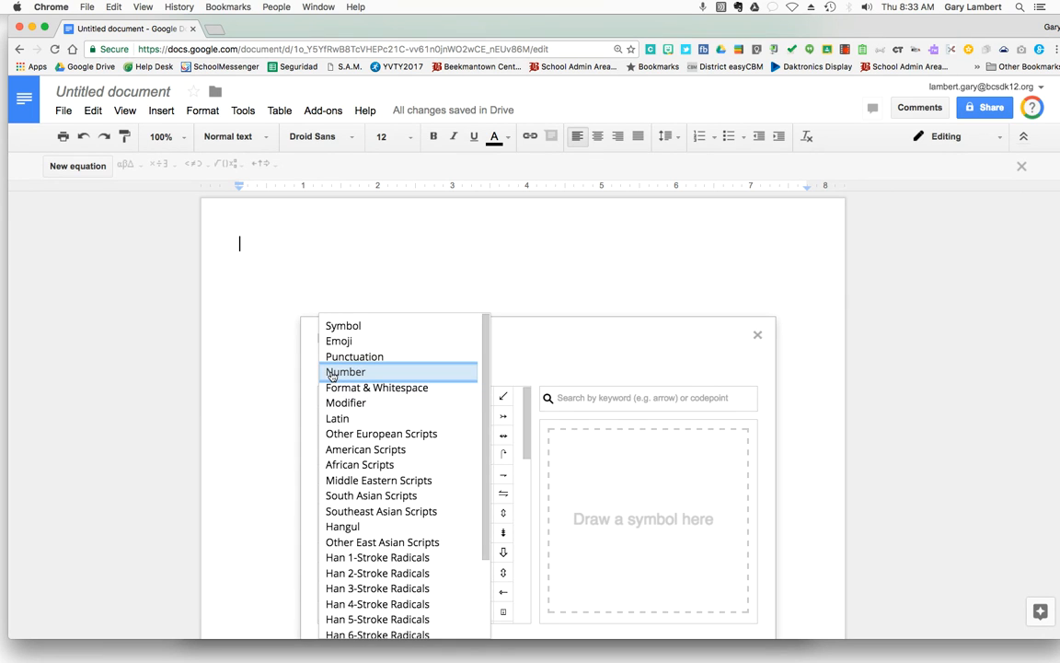
click(346, 371)
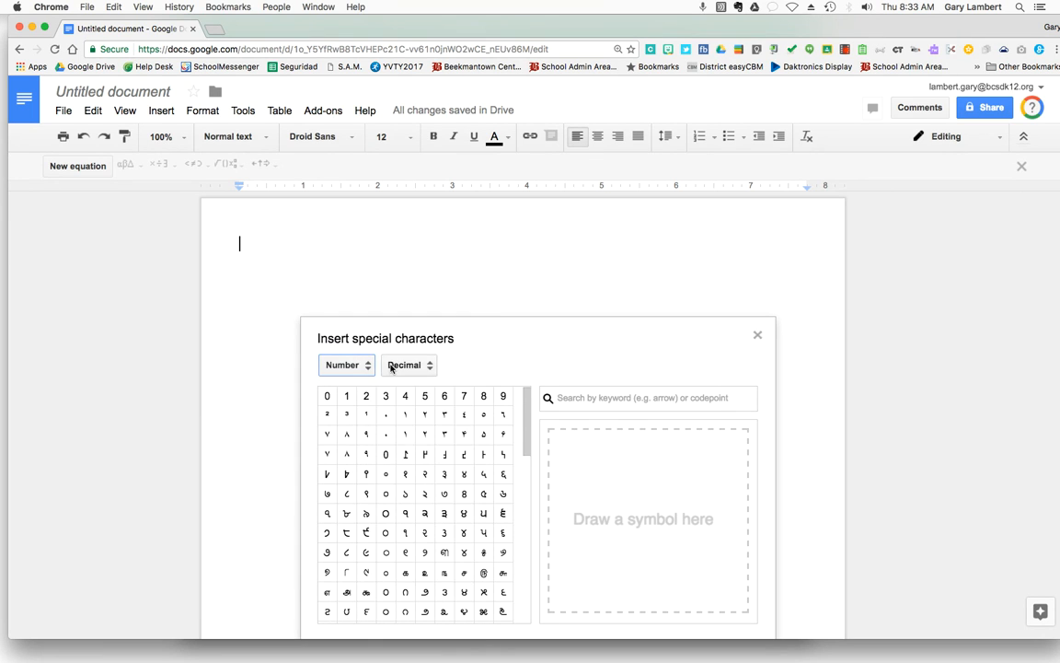
click(409, 365)
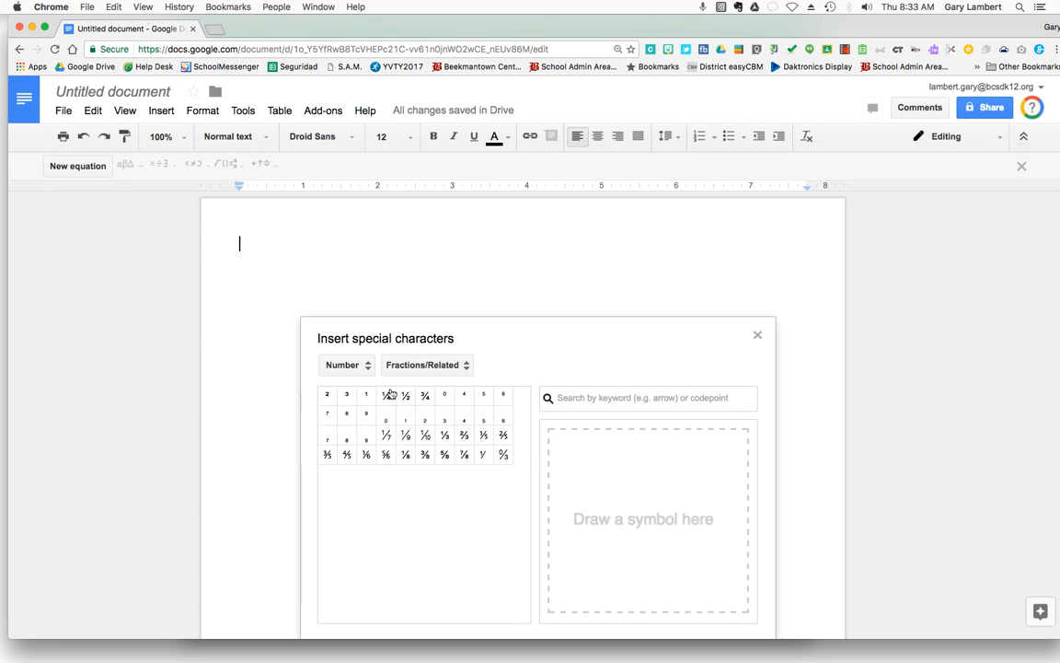
mouse_move(405, 394)
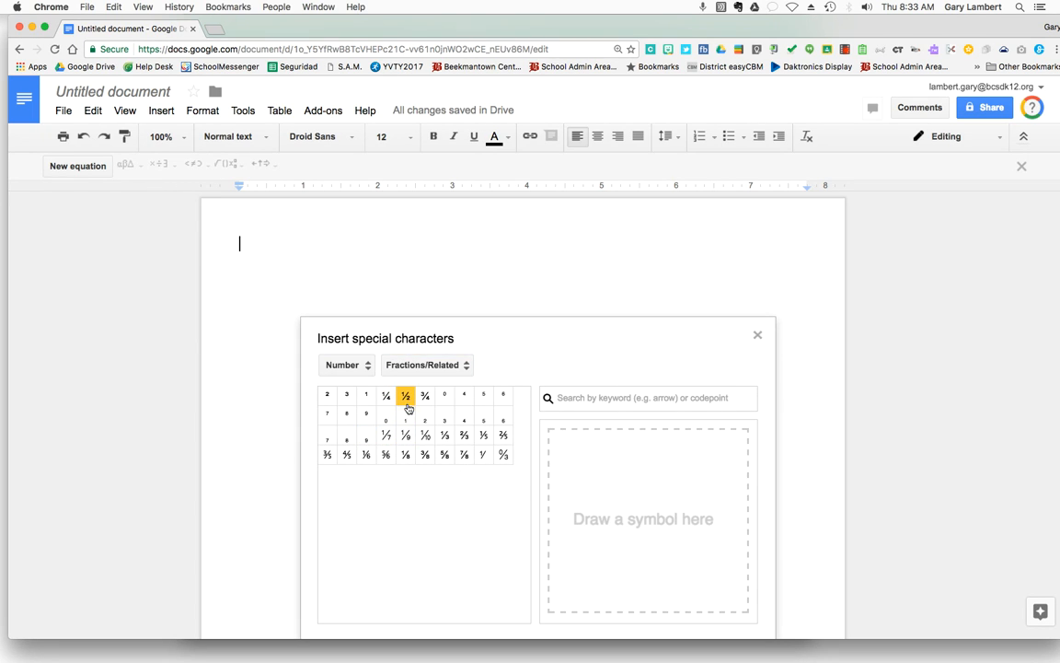
click(405, 395)
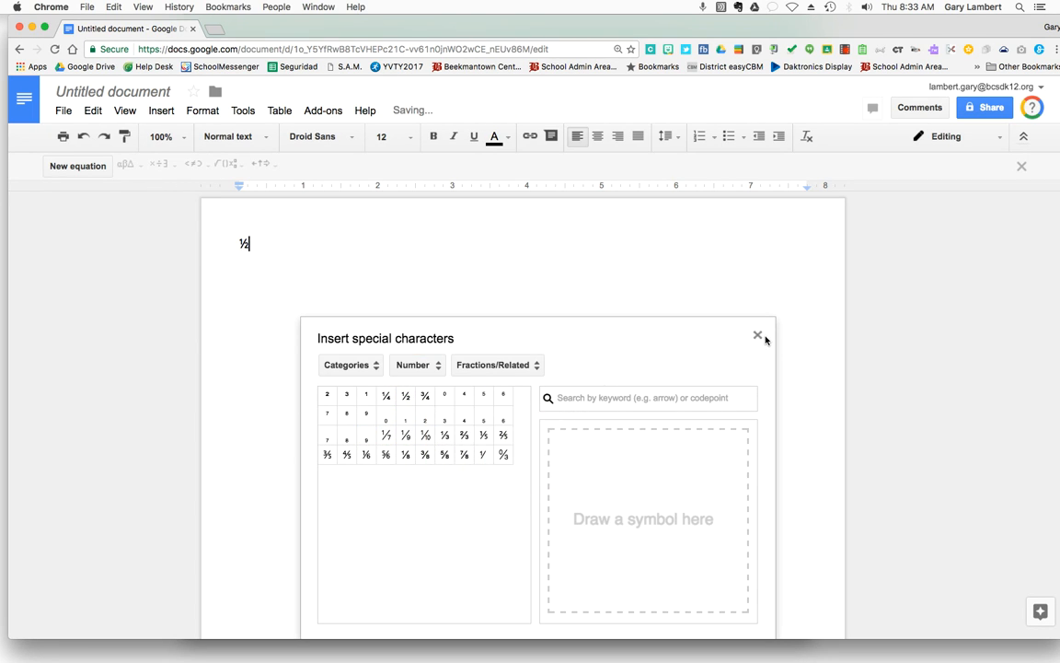
click(757, 334)
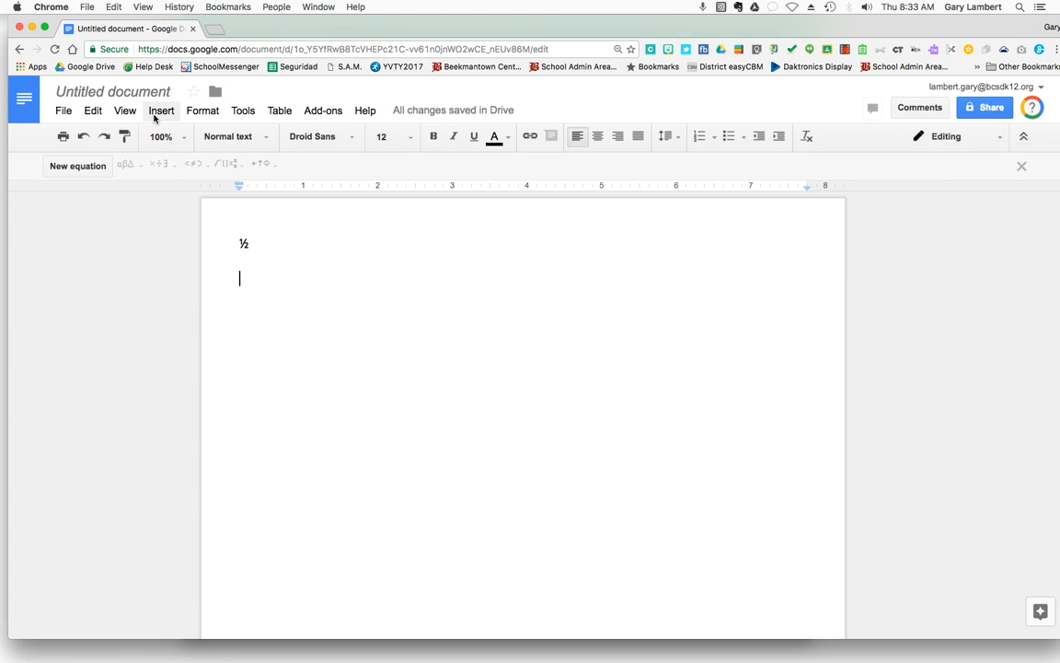
Start a new equation below the ½ and show the Math operations templates
click(161, 109)
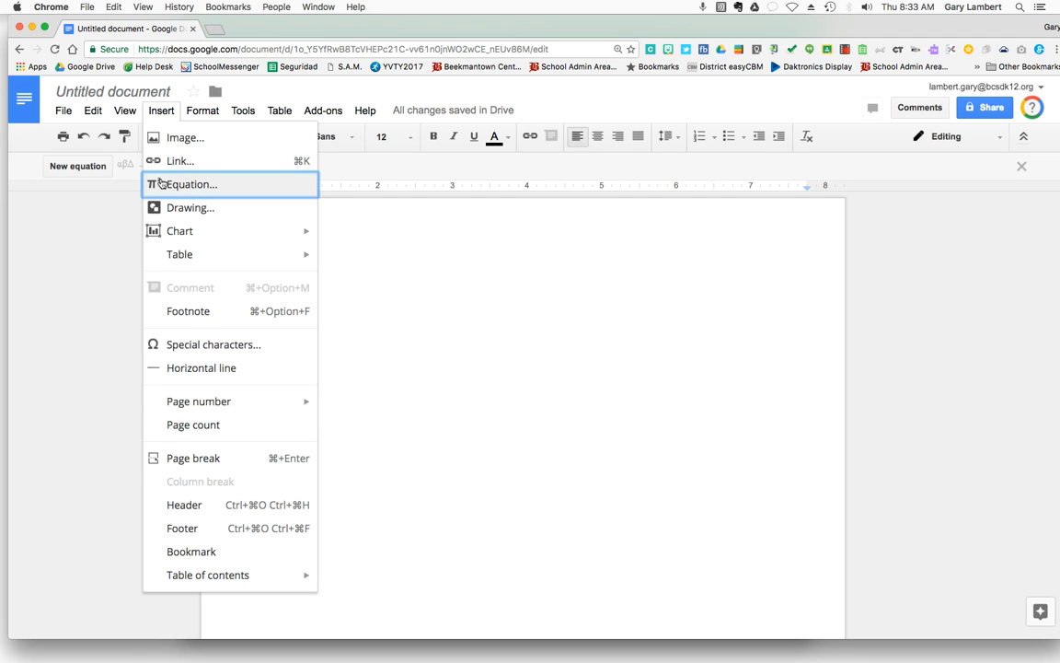
click(191, 185)
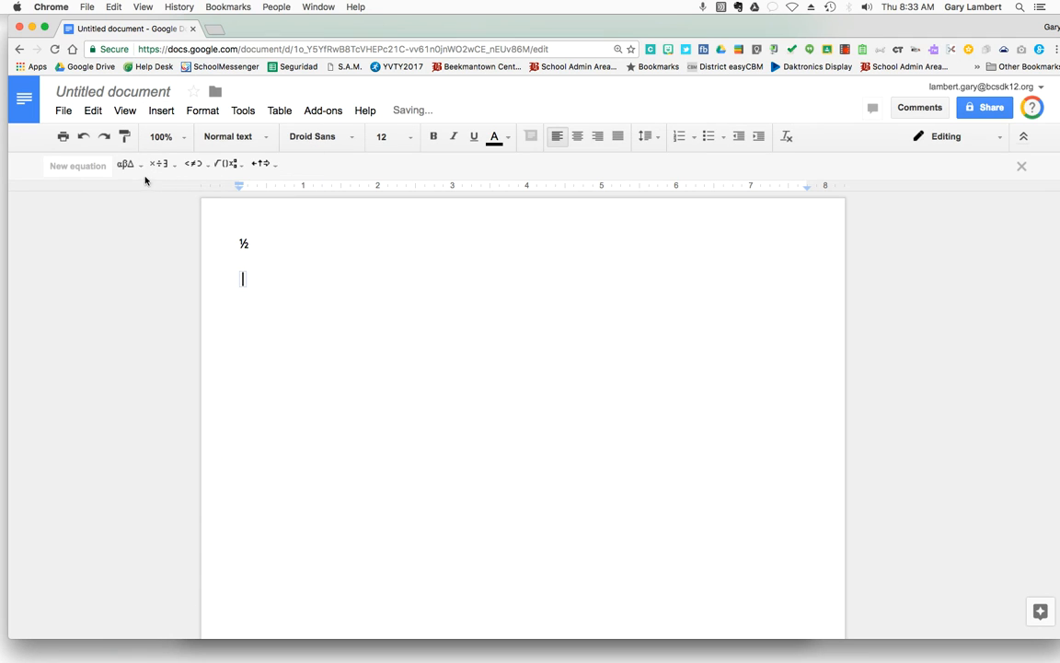
mouse_move(127, 163)
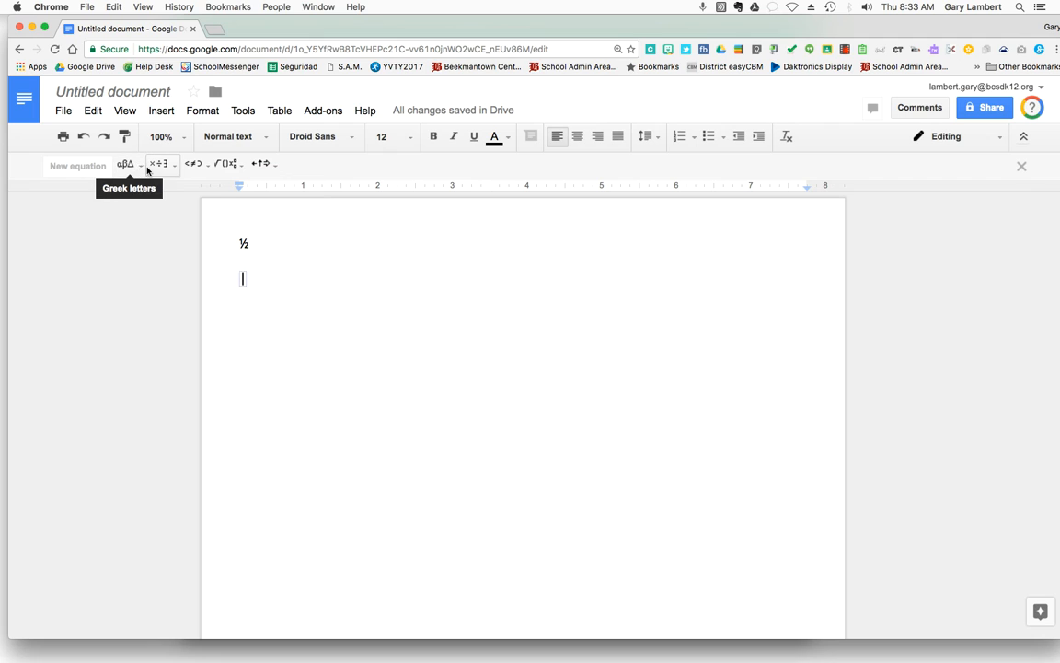
mouse_move(234, 164)
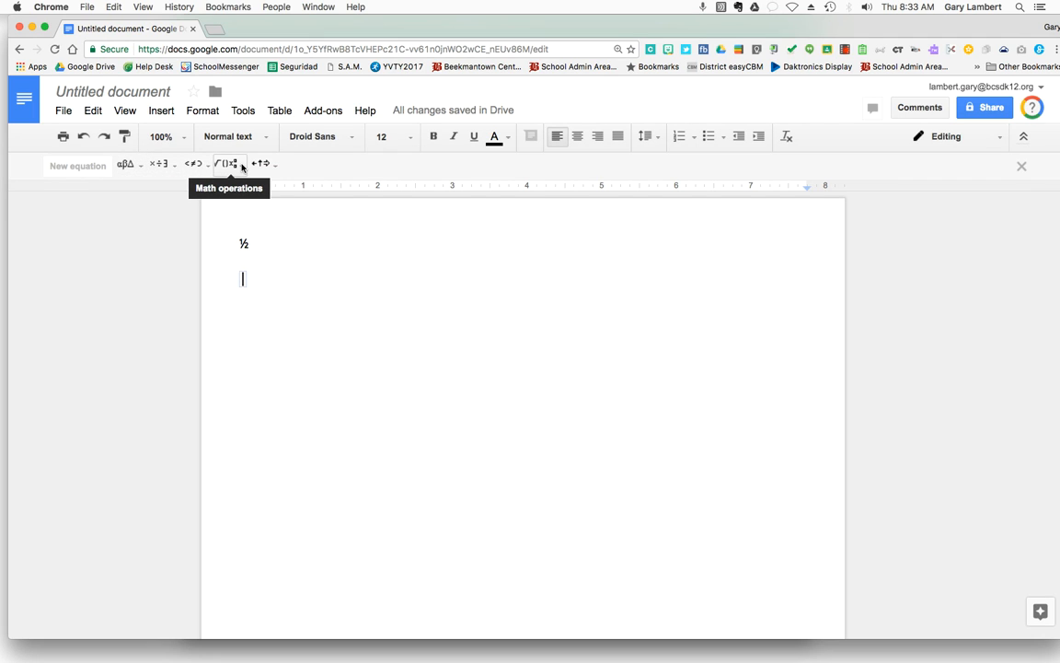
click(228, 164)
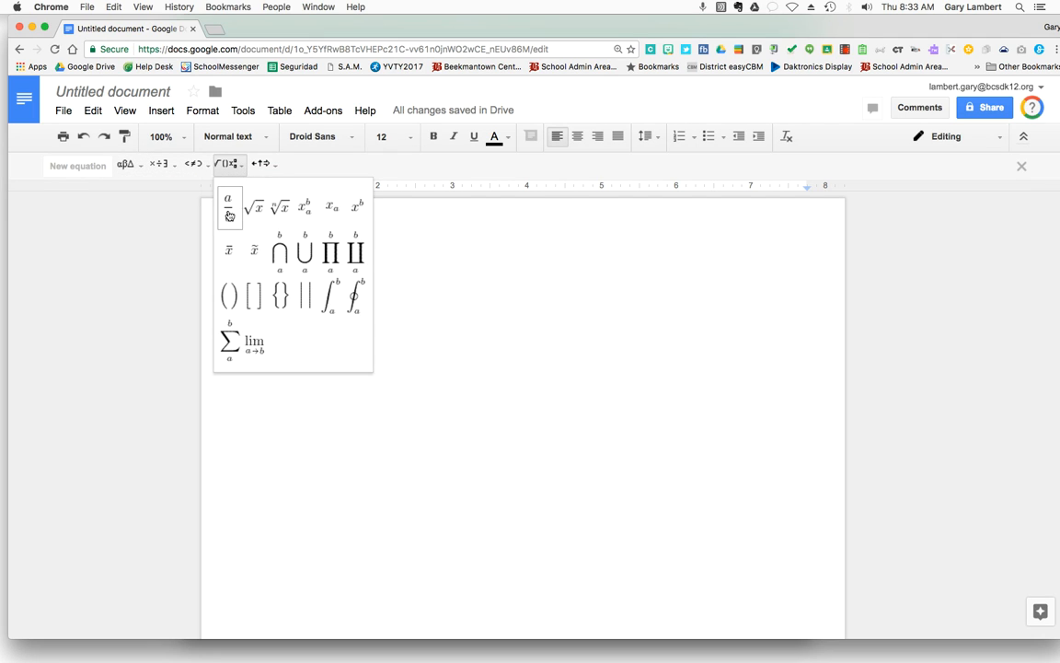
Add the a/b stacked fraction template to the equation
click(227, 206)
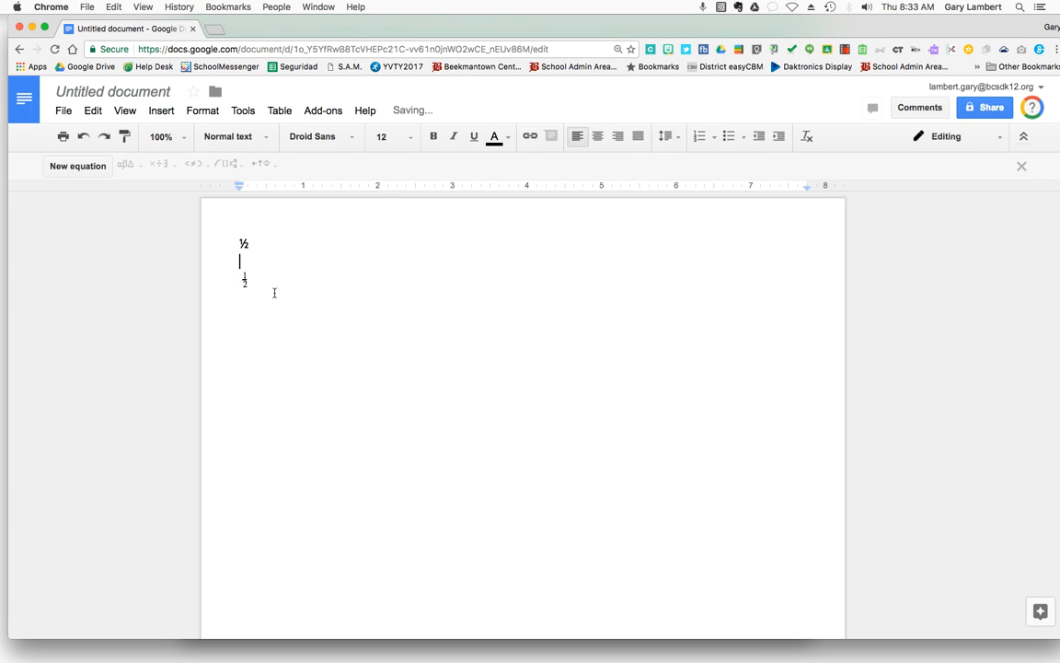
mouse_move(268, 312)
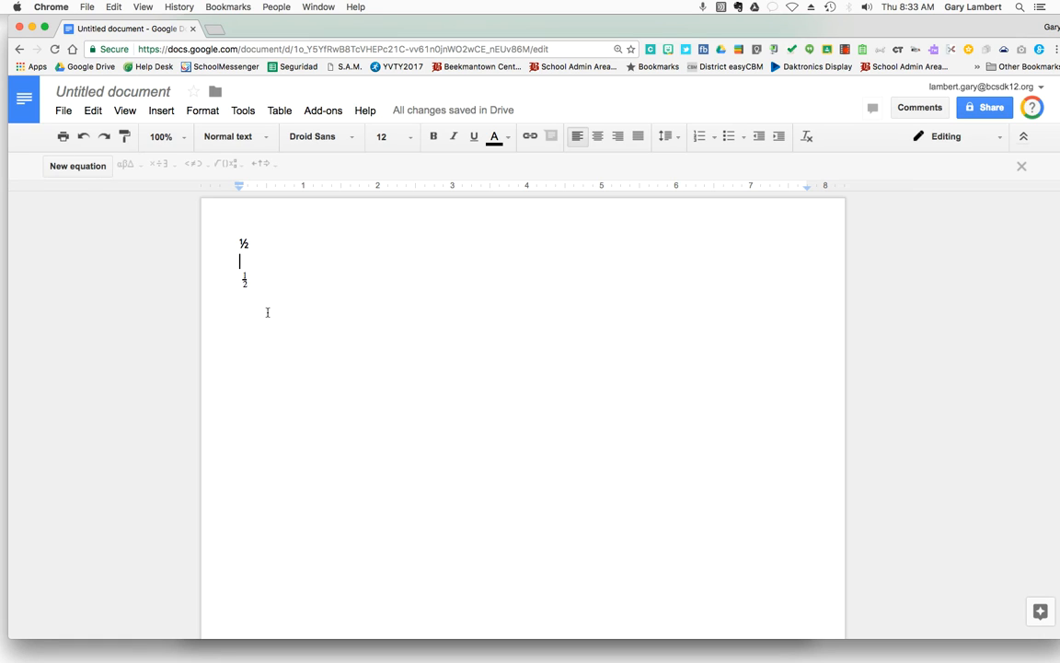
mouse_move(267, 312)
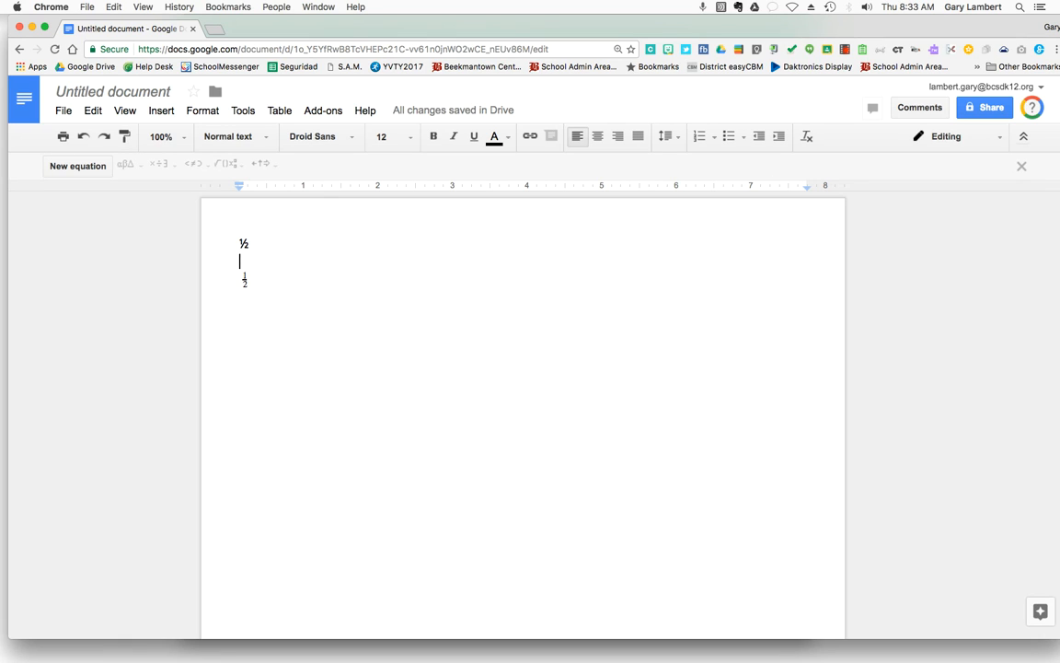